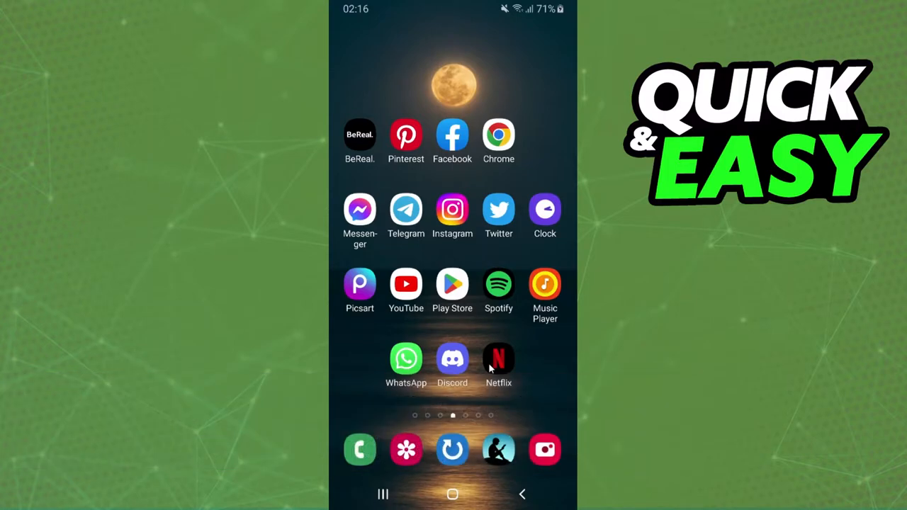
mouse_move(452, 358)
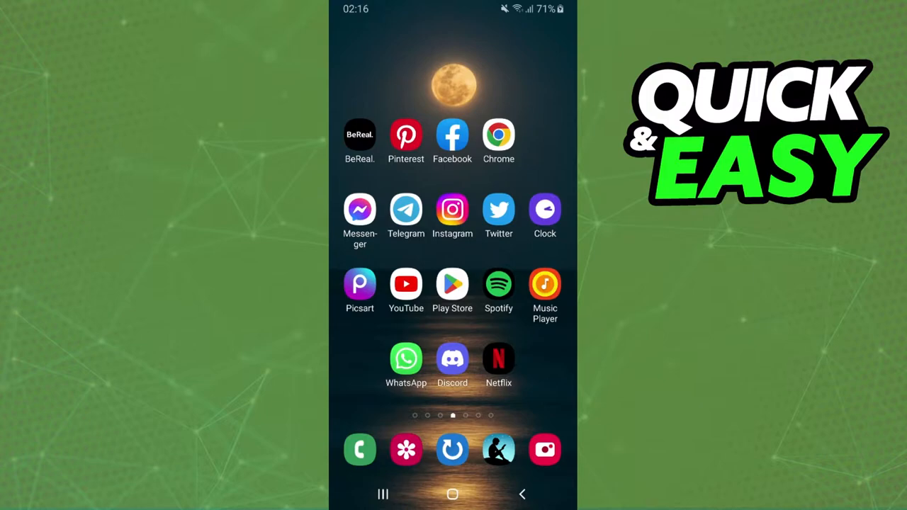
mouse_move(358, 503)
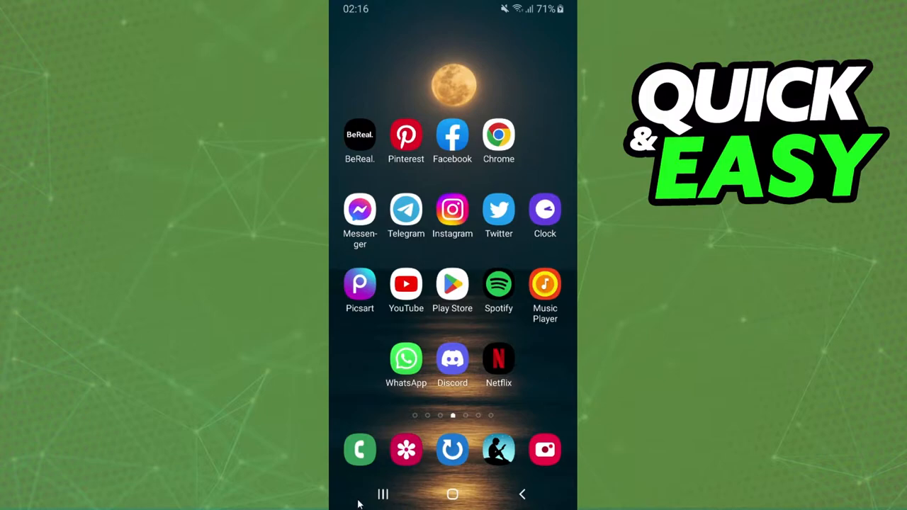
mouse_move(435, 390)
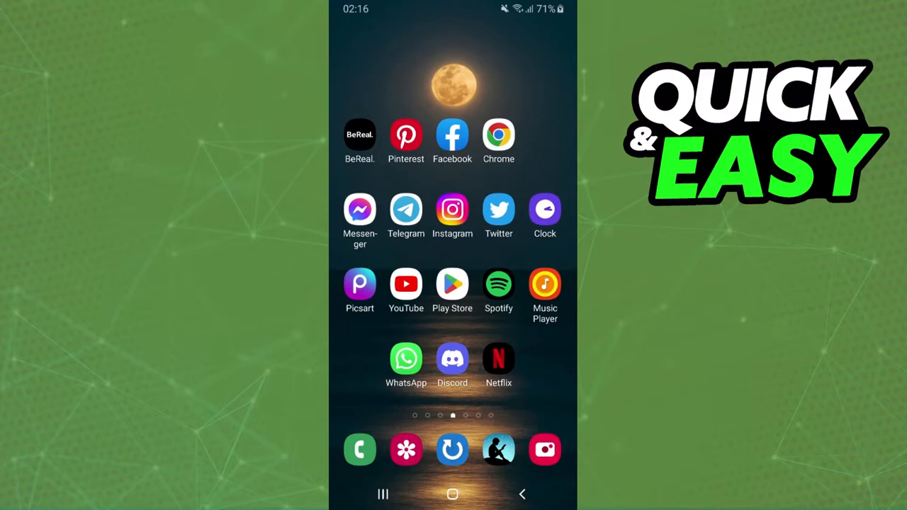
mouse_move(474, 405)
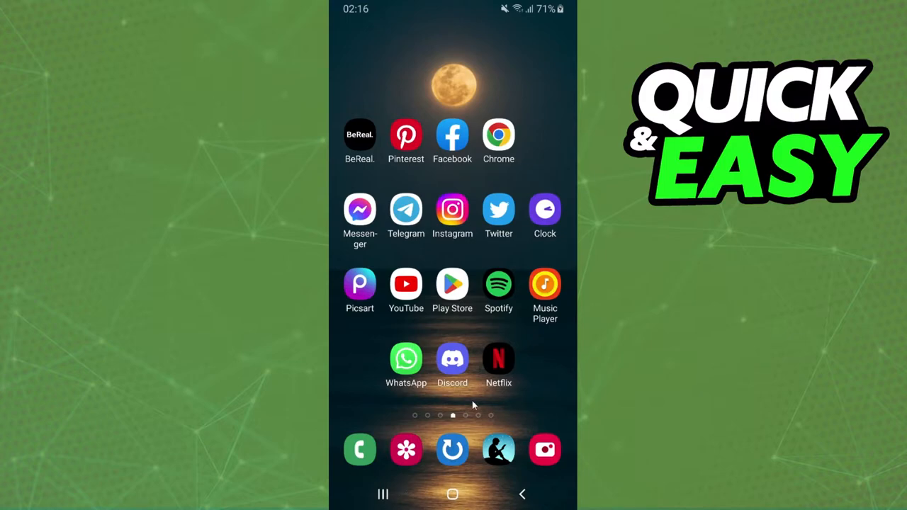
mouse_move(499, 284)
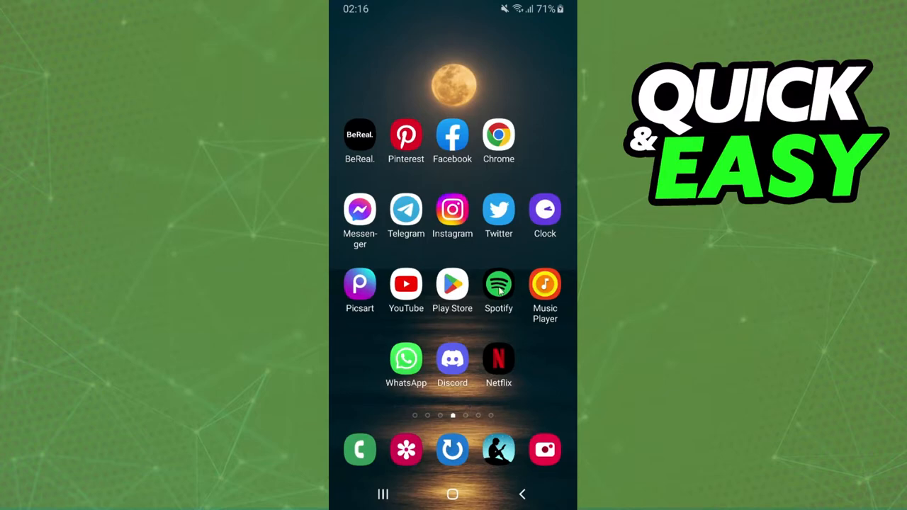
Launch the Spotify app from the Android home screen icon
left_click(498, 284)
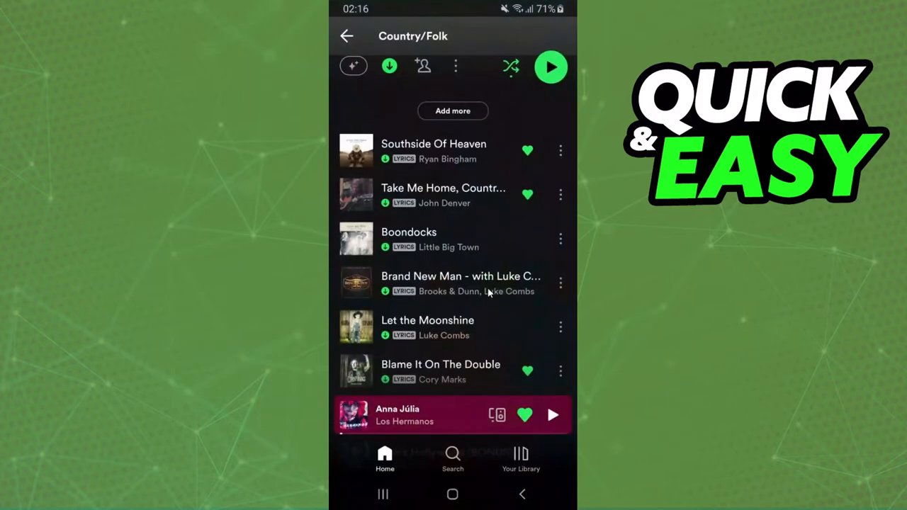
mouse_move(461, 306)
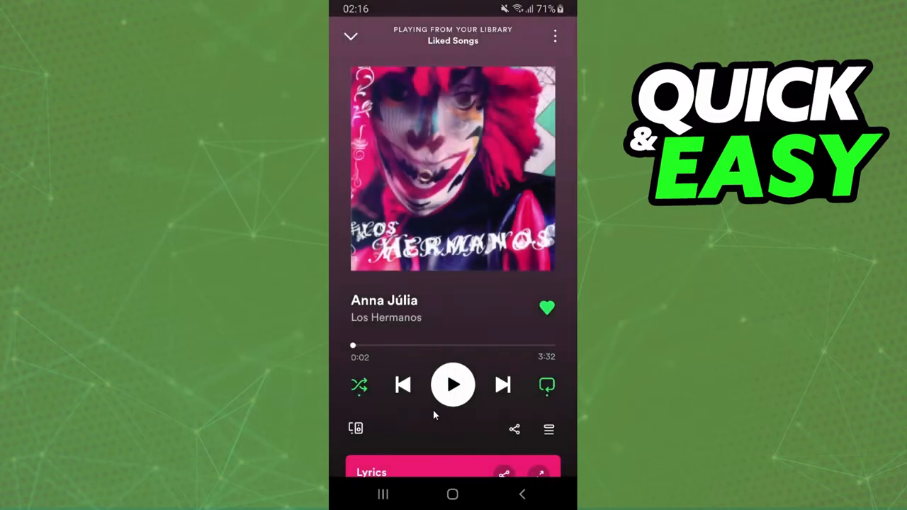
From the Connect devices list, start a remote group listening session
left_click(355, 428)
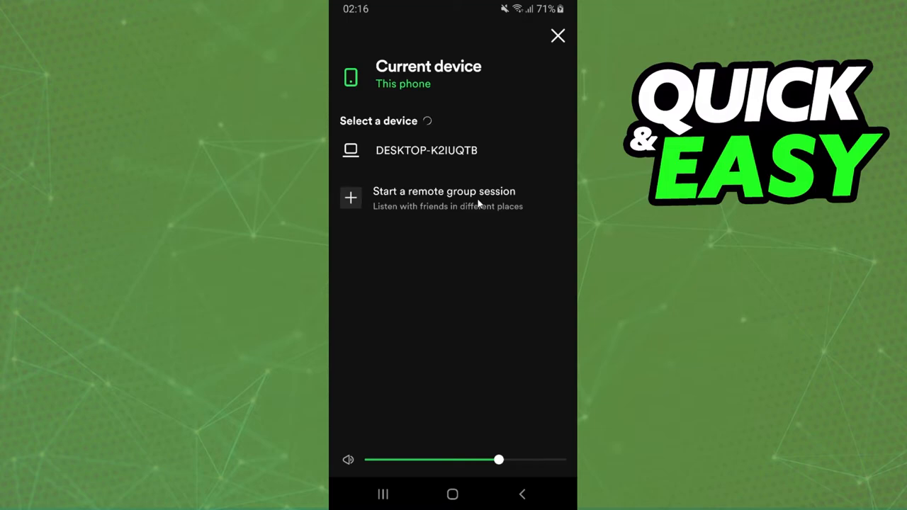
left_click(445, 198)
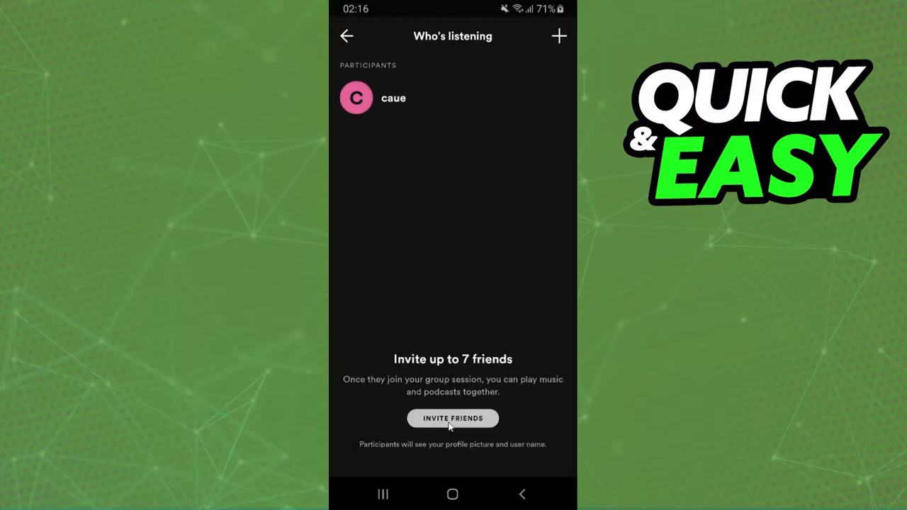
Copy the session invite link via Invite Friends and the share sheet
left_click(453, 418)
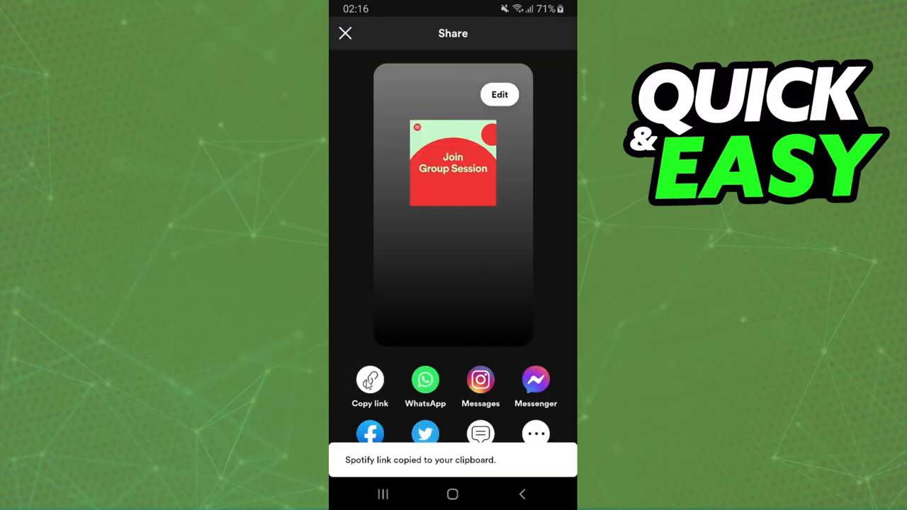
mouse_move(444, 422)
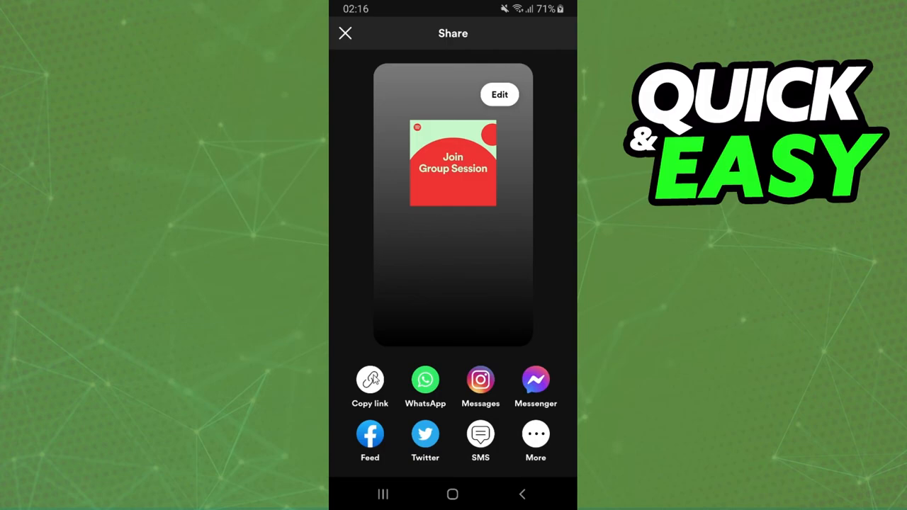
left_click(369, 380)
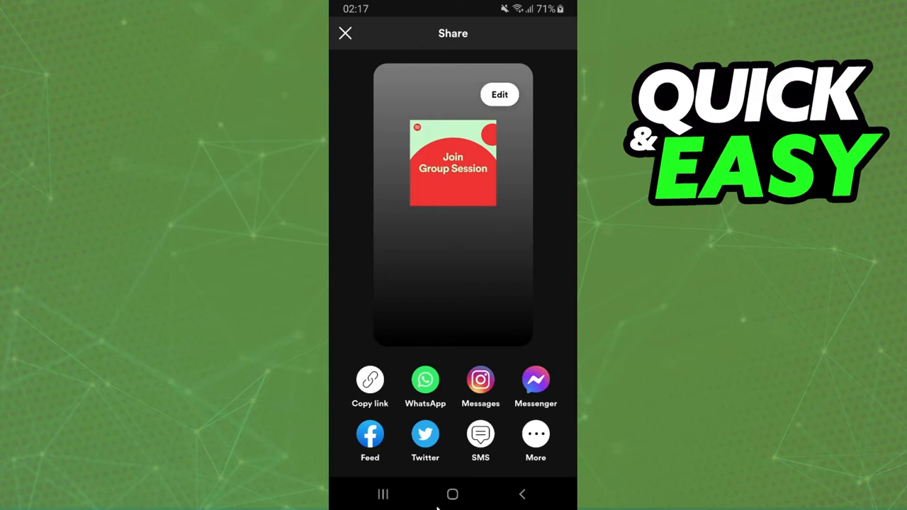
Leave Spotify for the Android home screen and its app grid
left_click(346, 33)
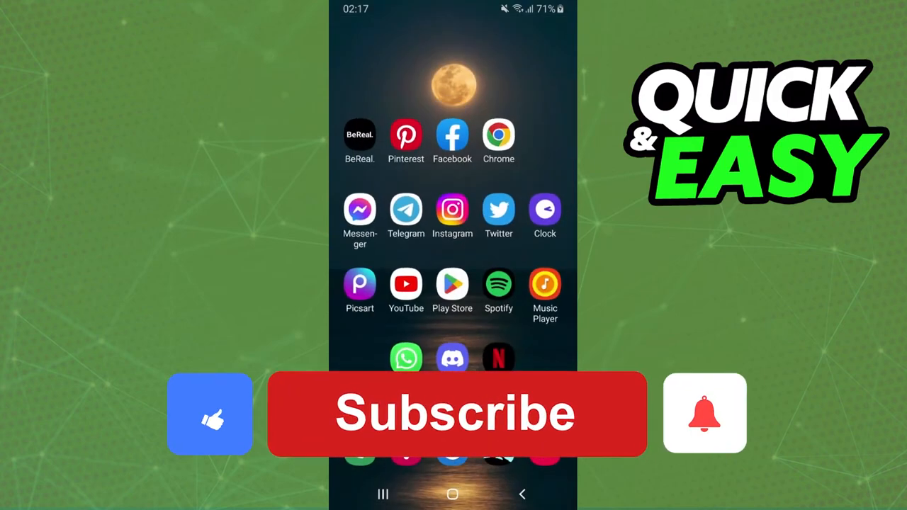
left_click(457, 415)
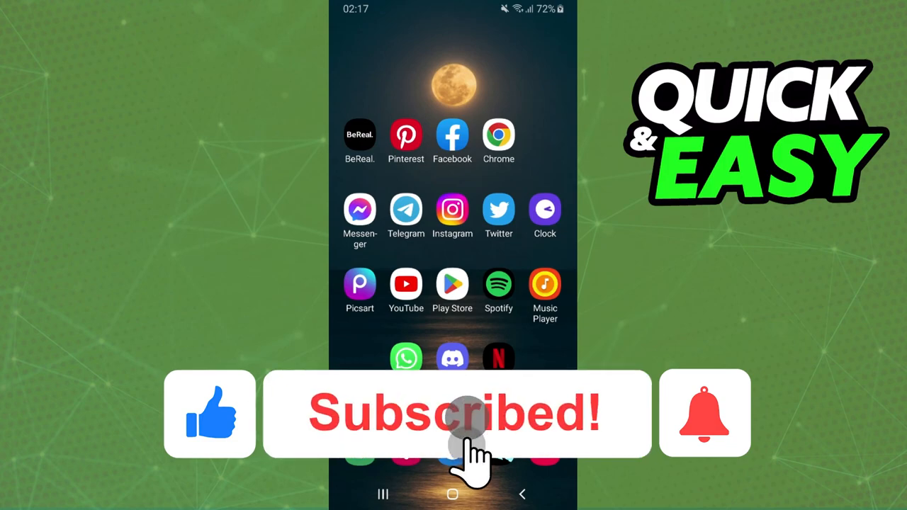
left_click(704, 413)
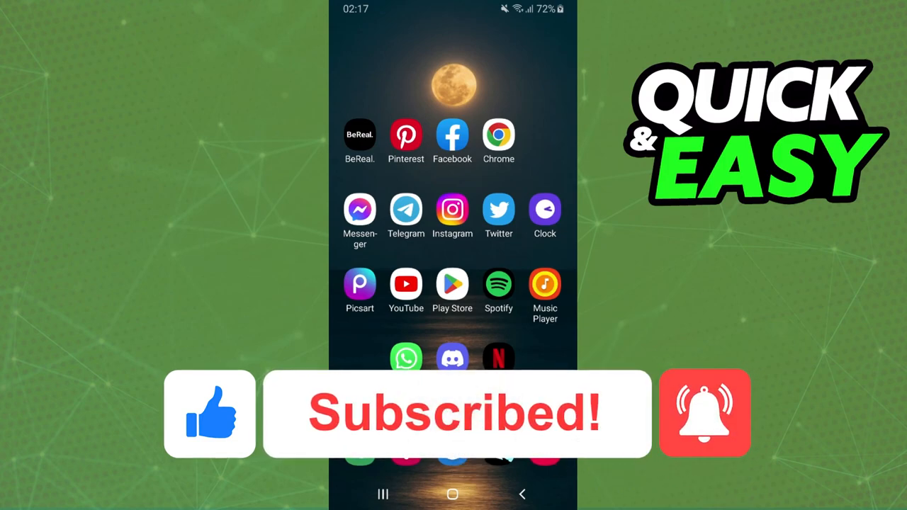